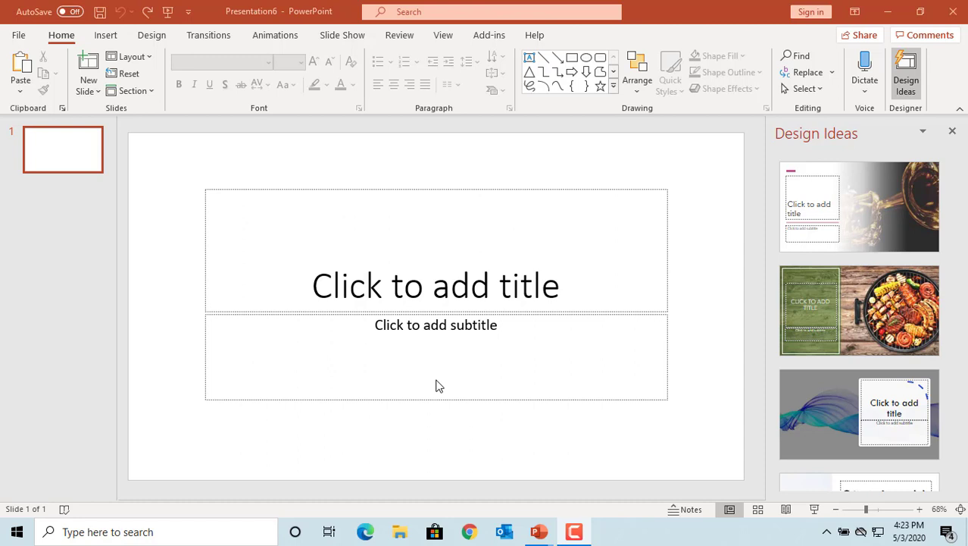
pyautogui.moveTo(151, 148)
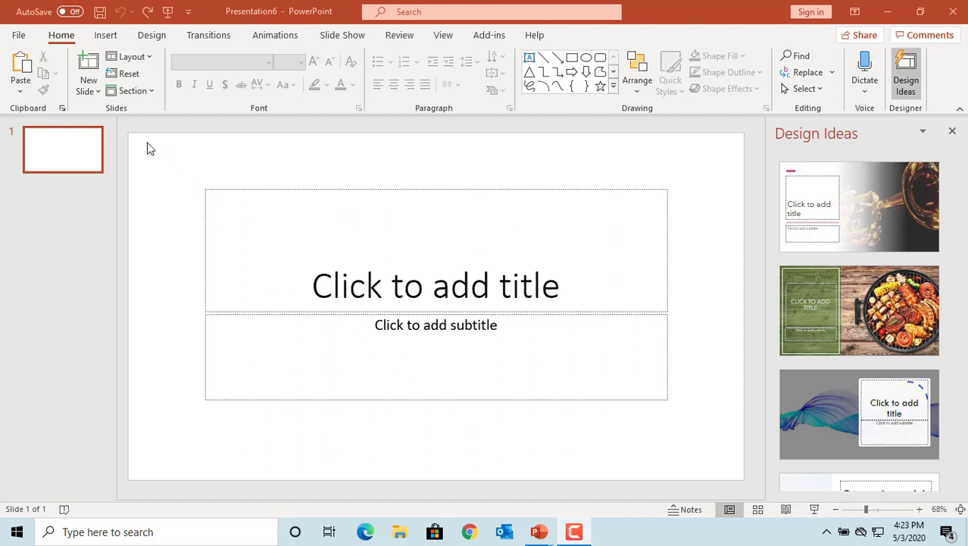
# Add a new slide with the Two Content layout.
pyautogui.click(87, 90)
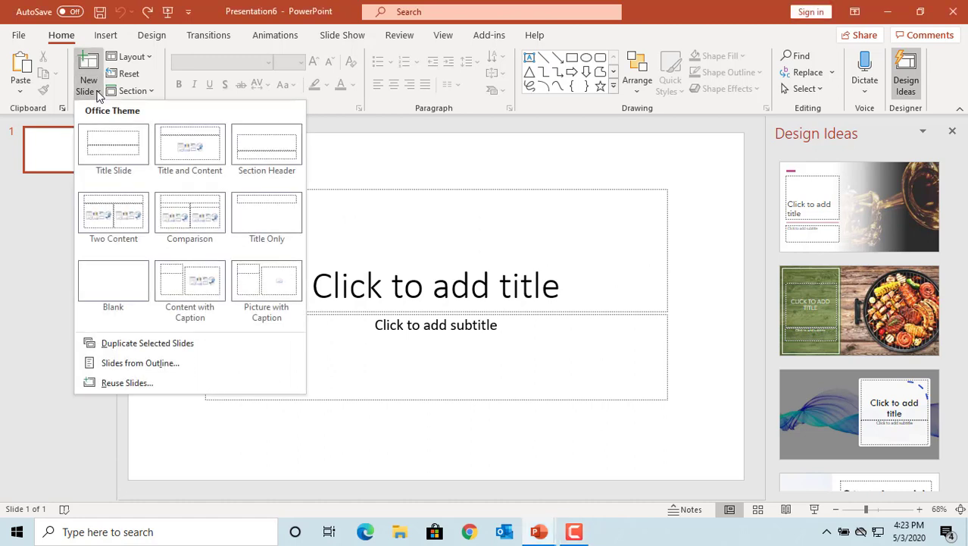
pyautogui.click(113, 212)
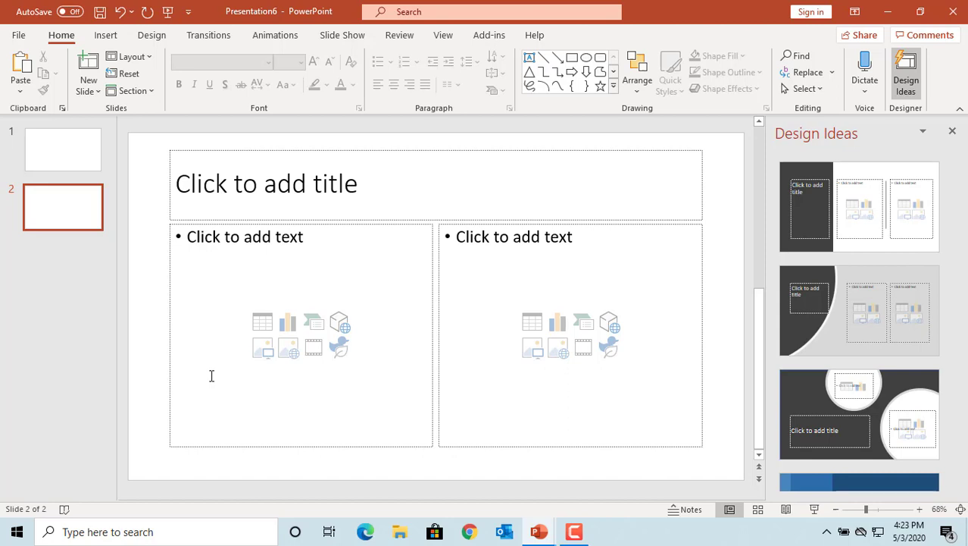
pyautogui.moveTo(271, 363)
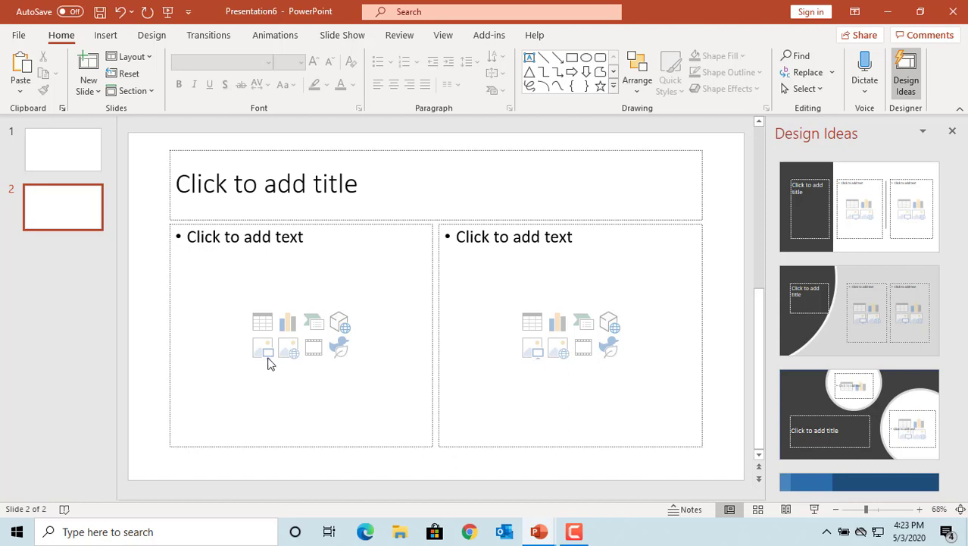
# Insert DSCN0013.jpg from C:\PowerPoint Test Folder into the left placeholder.
pyautogui.click(262, 347)
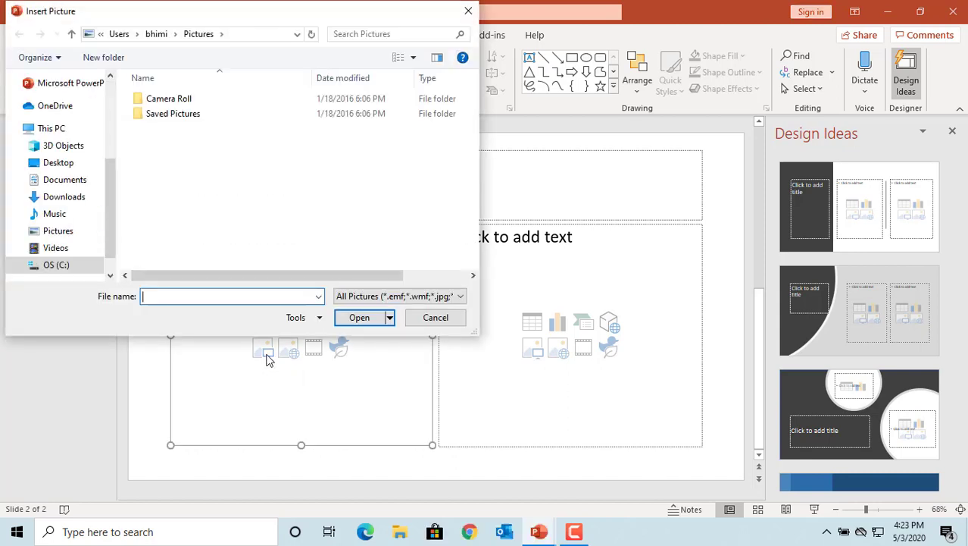
pyautogui.click(56, 265)
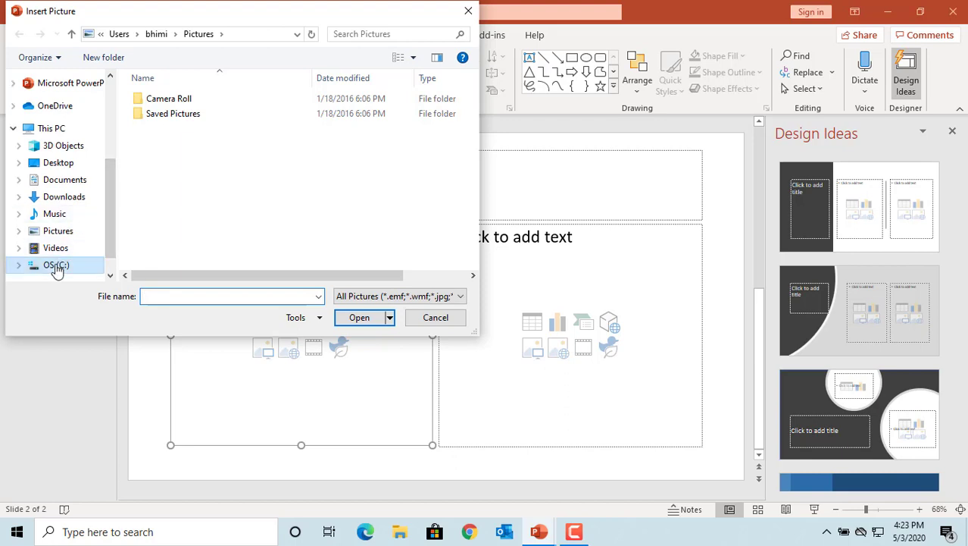
pyautogui.click(57, 264)
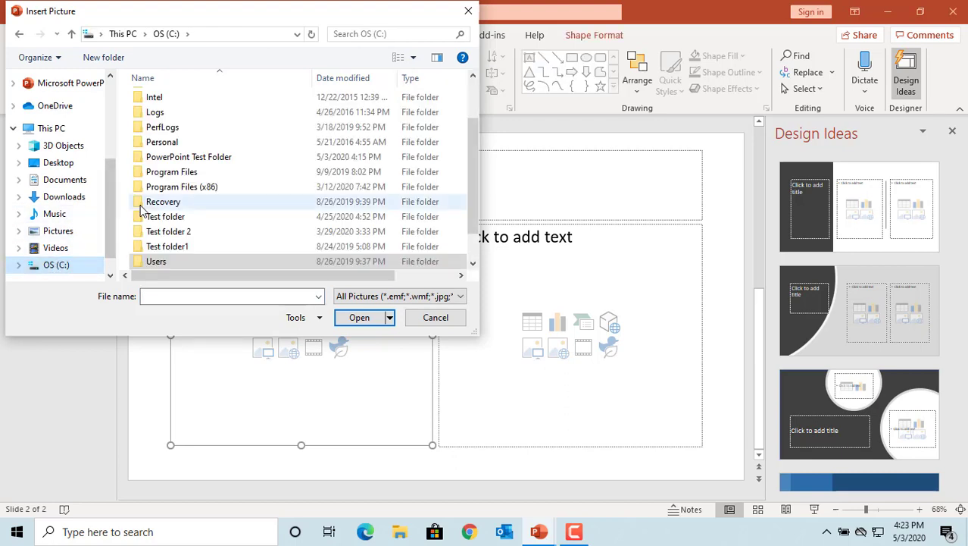
pyautogui.doubleClick(189, 156)
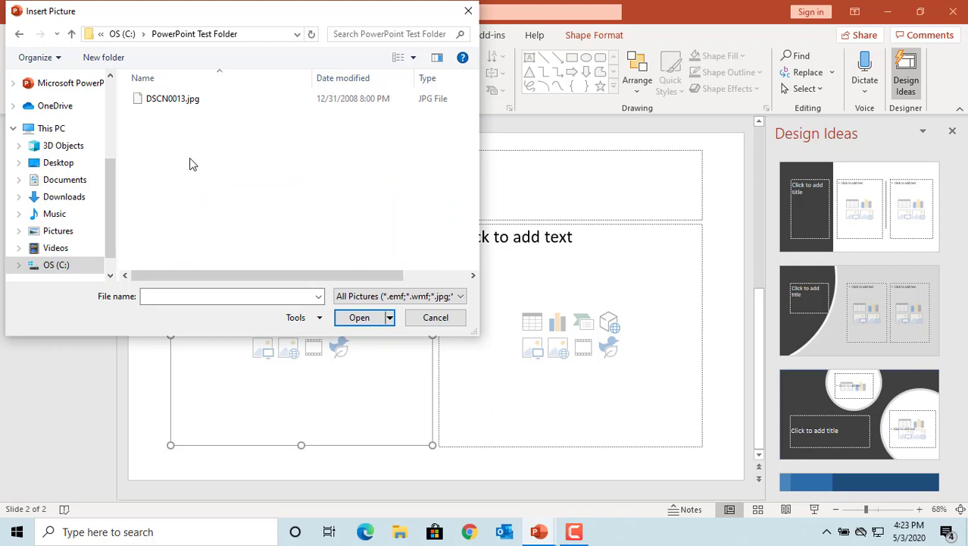
pyautogui.click(166, 113)
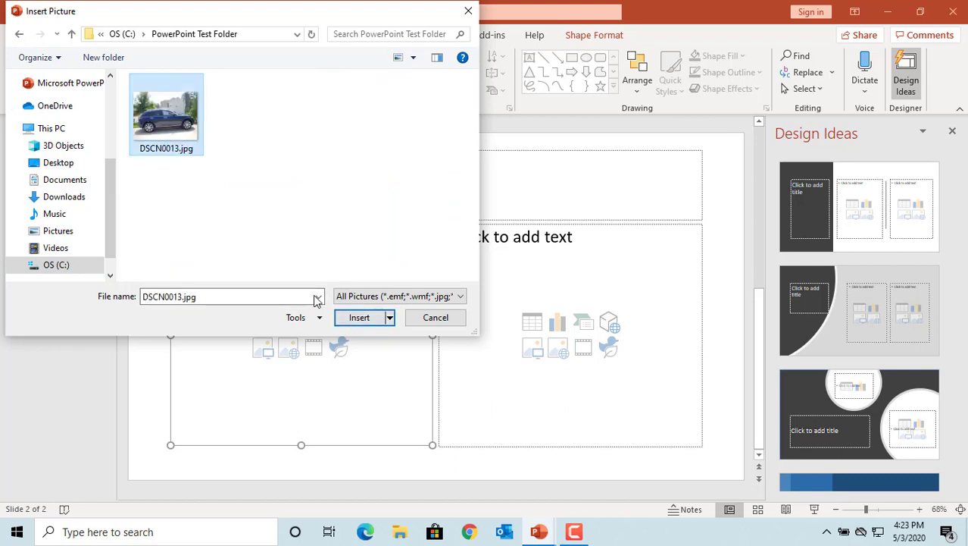
pyautogui.click(436, 317)
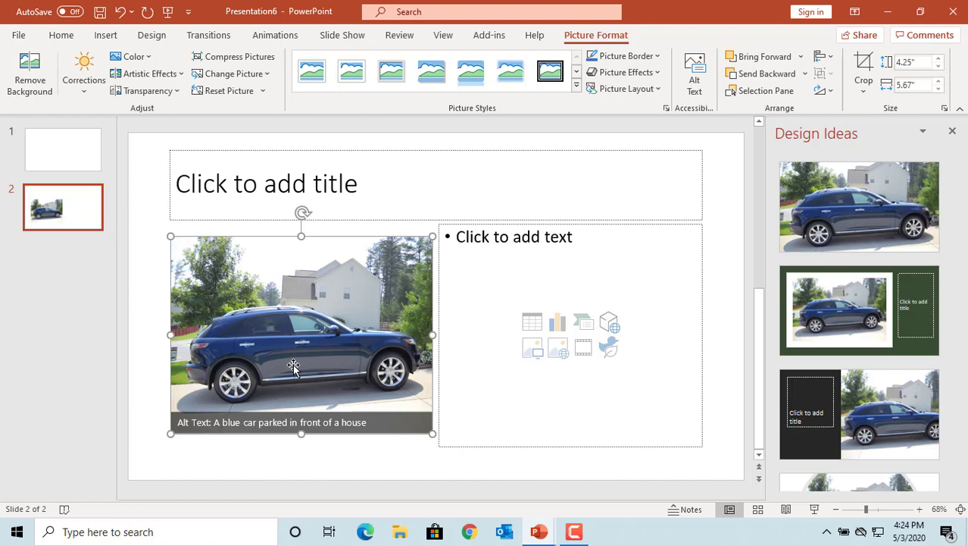
pyautogui.moveTo(496, 368)
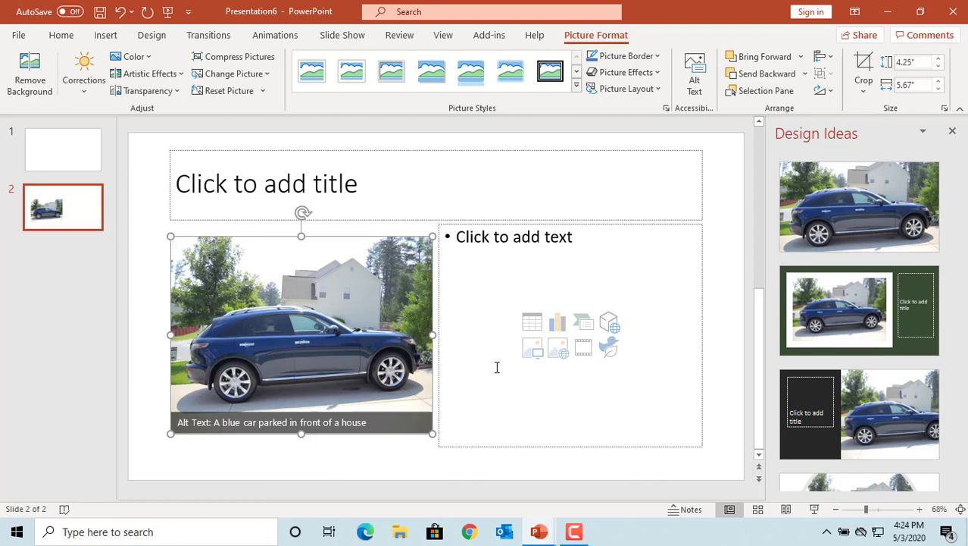
pyautogui.moveTo(558, 347)
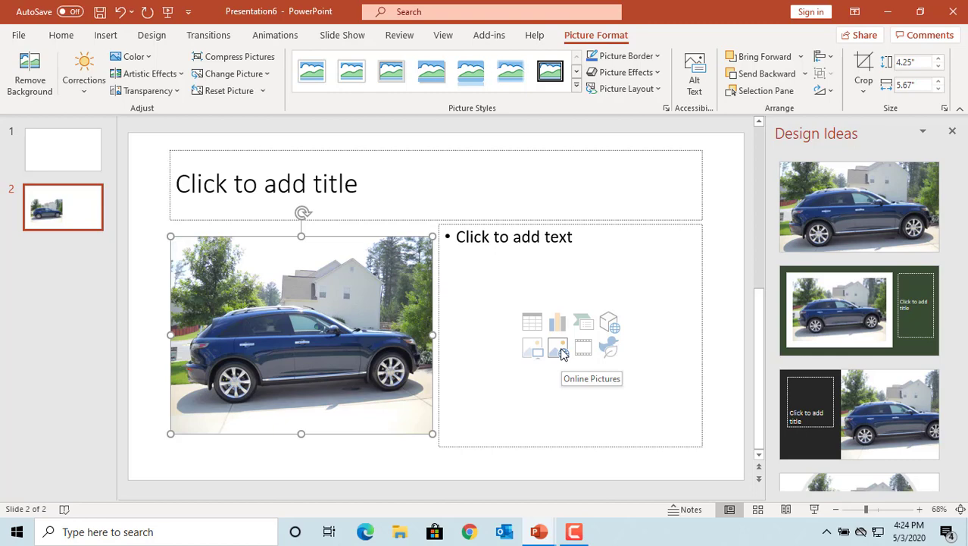
# Insert the red cartoon apple from online pictures into the right placeholder.
pyautogui.click(558, 347)
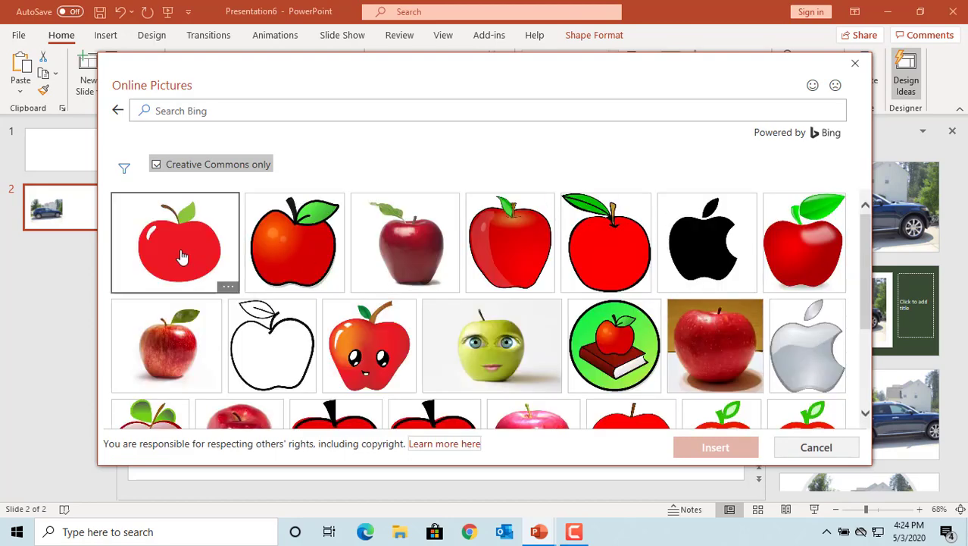
pyautogui.click(176, 243)
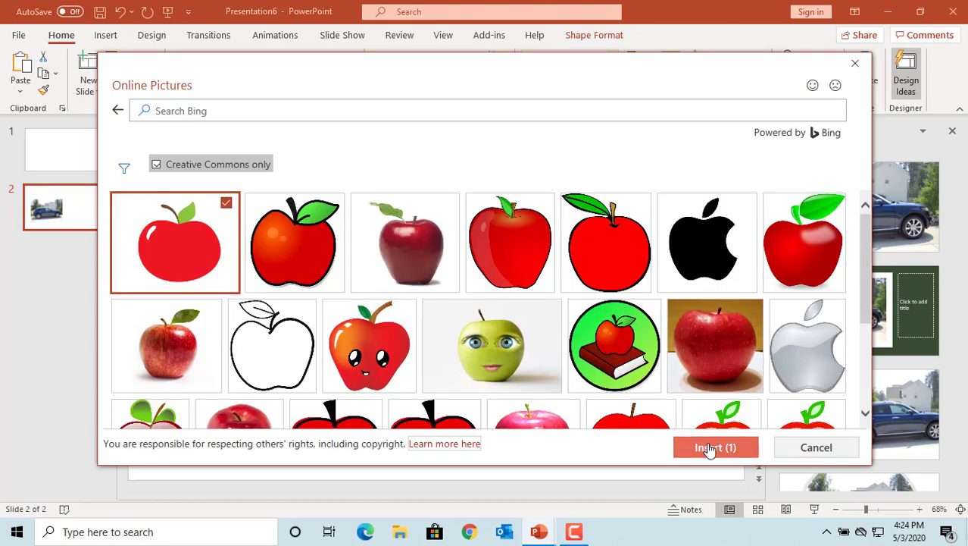
pyautogui.click(715, 447)
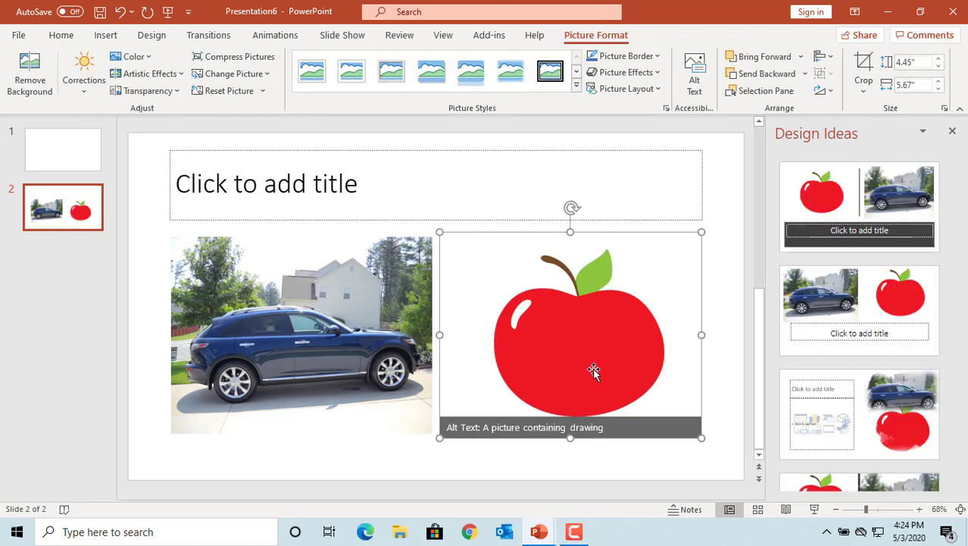
pyautogui.moveTo(589, 371)
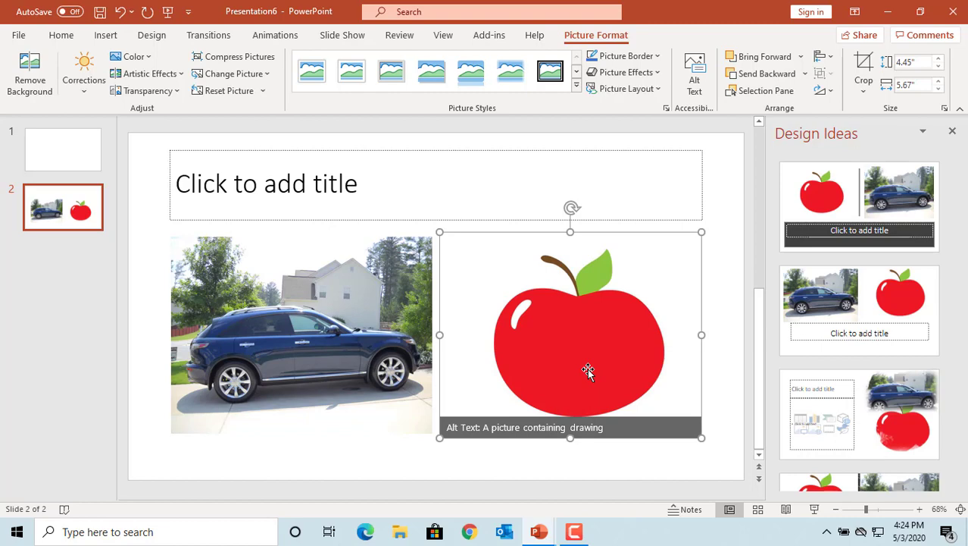
pyautogui.moveTo(108, 47)
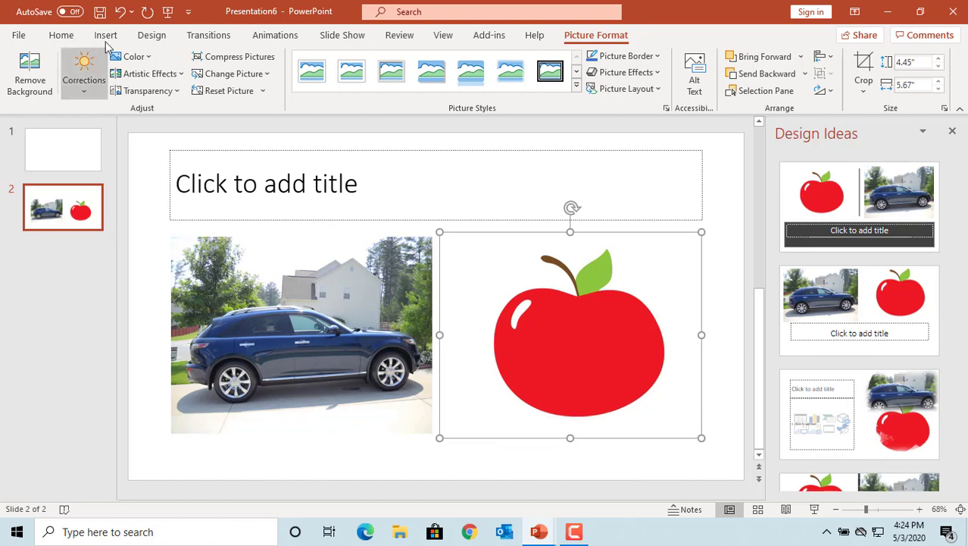
# From the Home tab, add slide 3 with the Two Content layout.
pyautogui.click(62, 35)
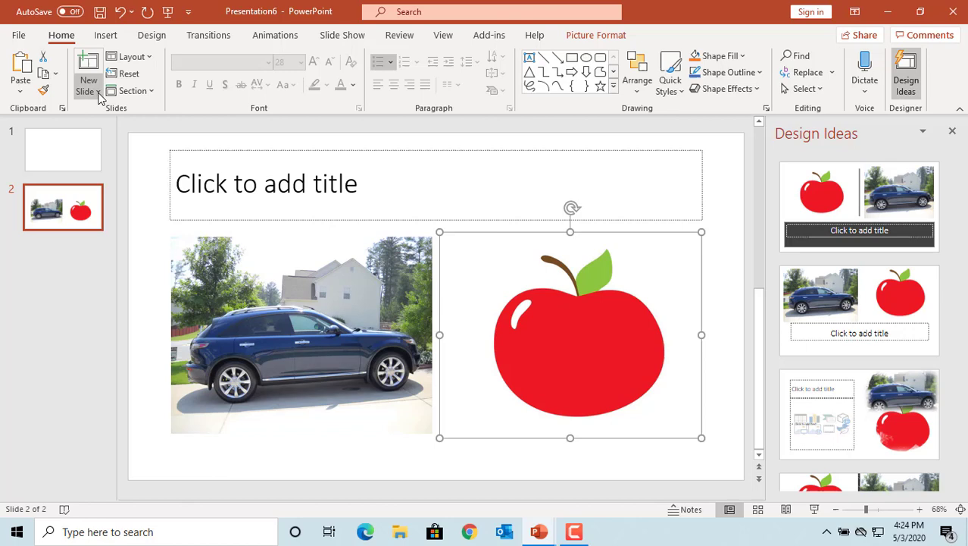
pyautogui.click(88, 91)
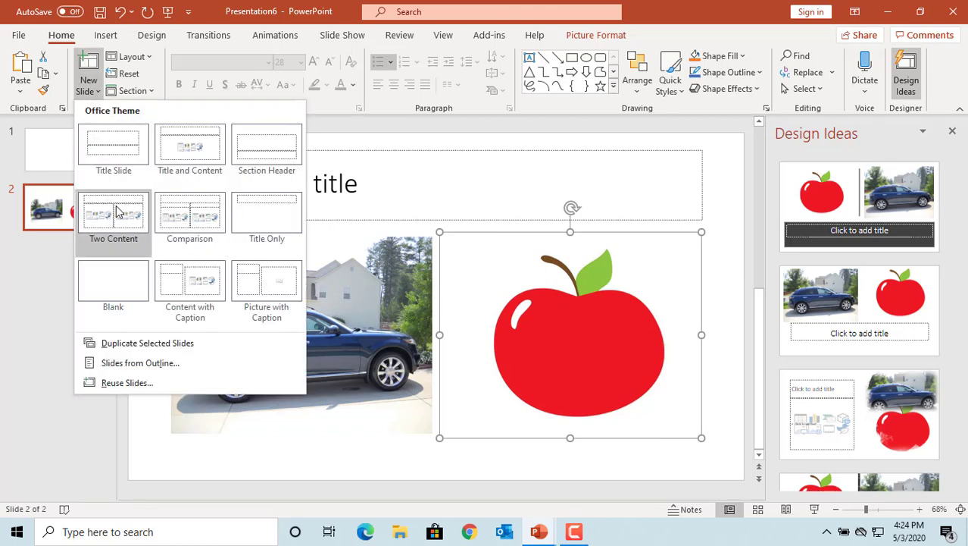
pyautogui.click(113, 212)
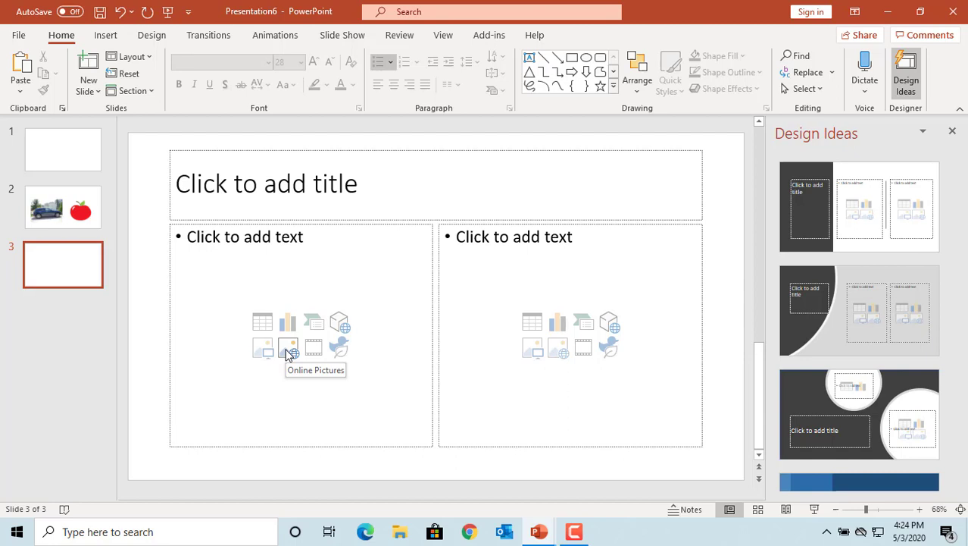
pyautogui.moveTo(313, 348)
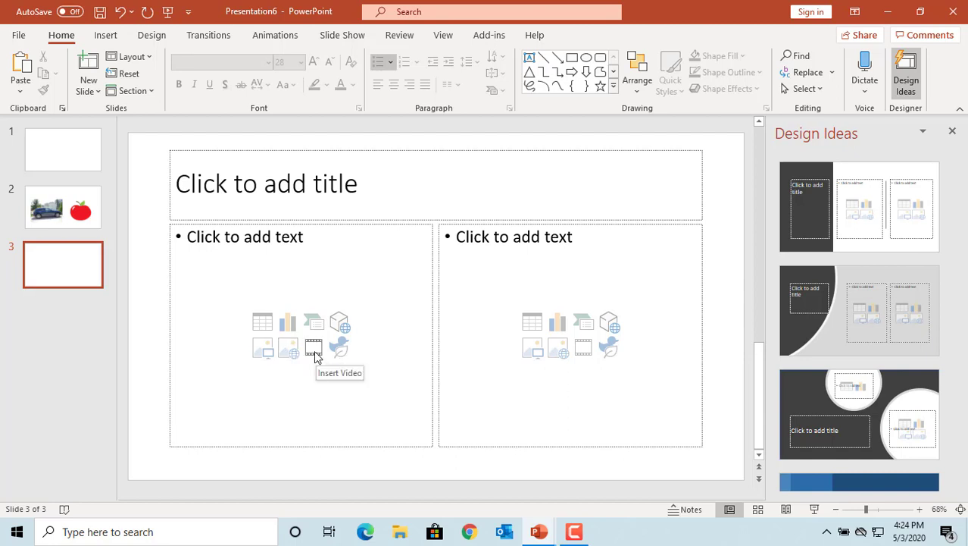
# Pick the 3D glasses icon for the left placeholder of slide 3.
pyautogui.click(339, 348)
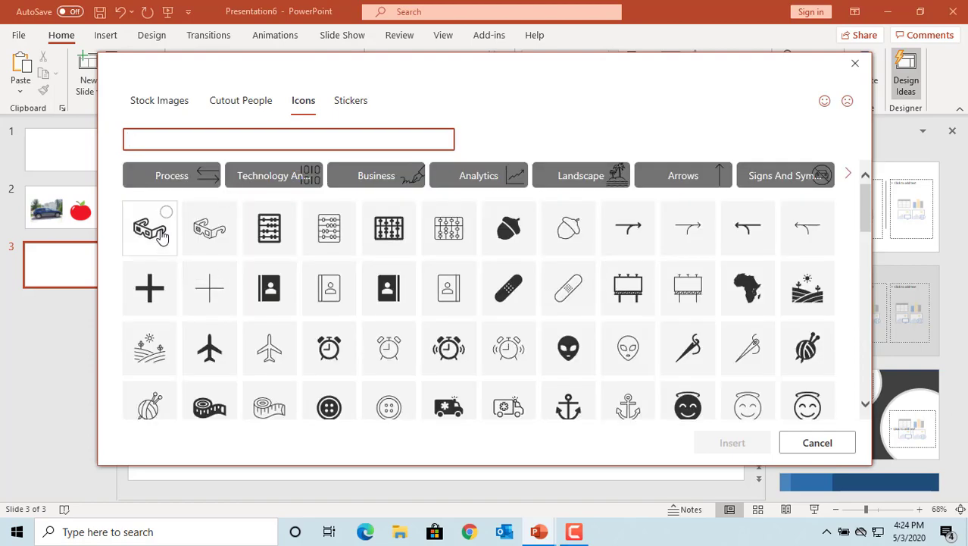
pyautogui.click(150, 227)
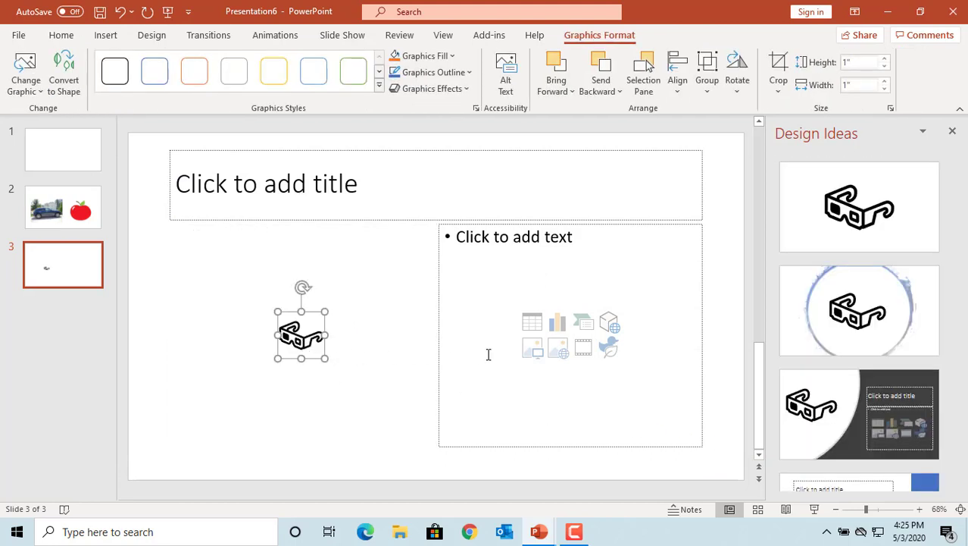
pyautogui.moveTo(558, 349)
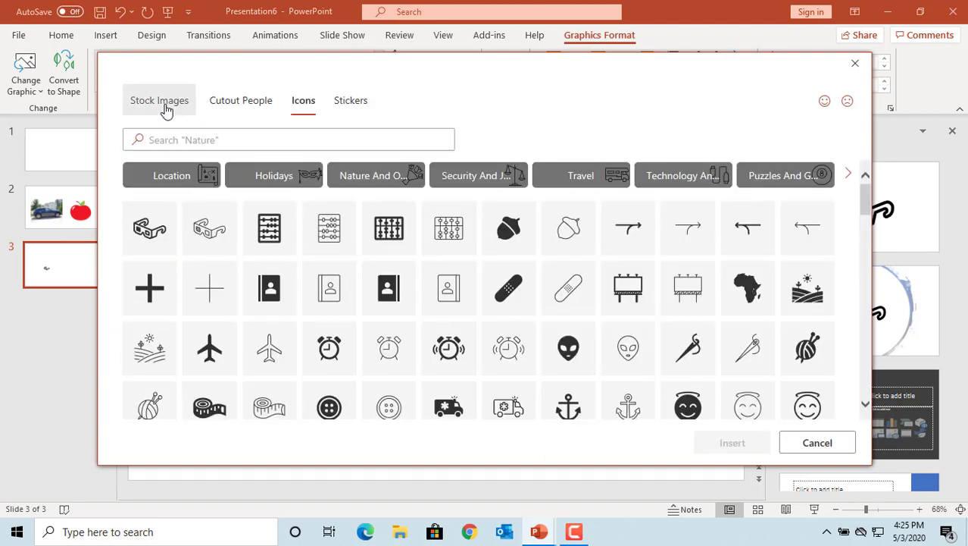
# Insert the cranes-at-sunset stock photo into the right side of slide 3.
pyautogui.click(159, 100)
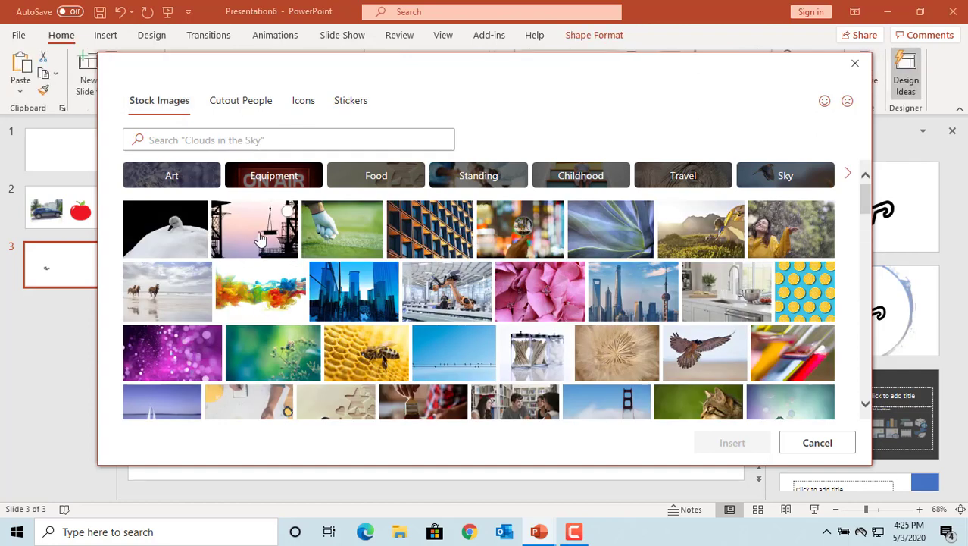
pyautogui.click(255, 228)
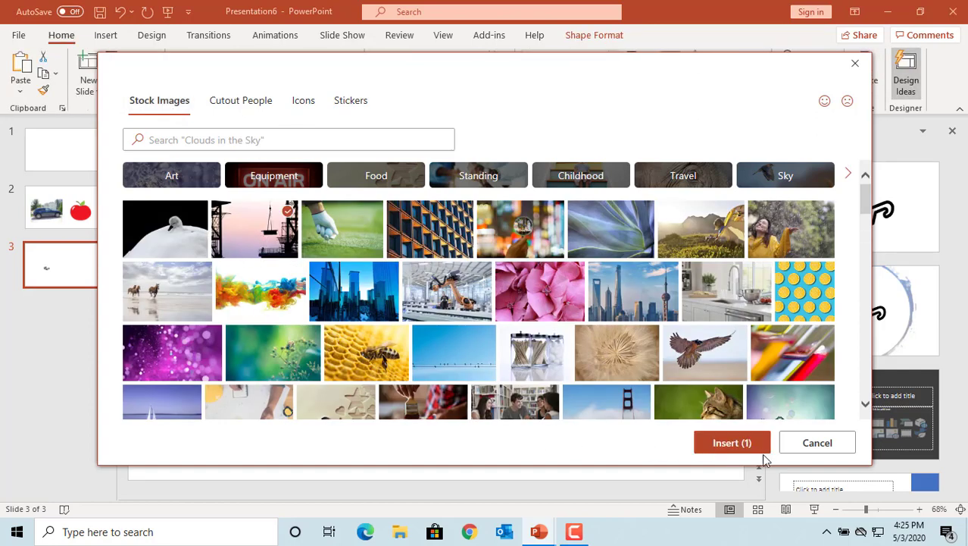
pyautogui.click(732, 442)
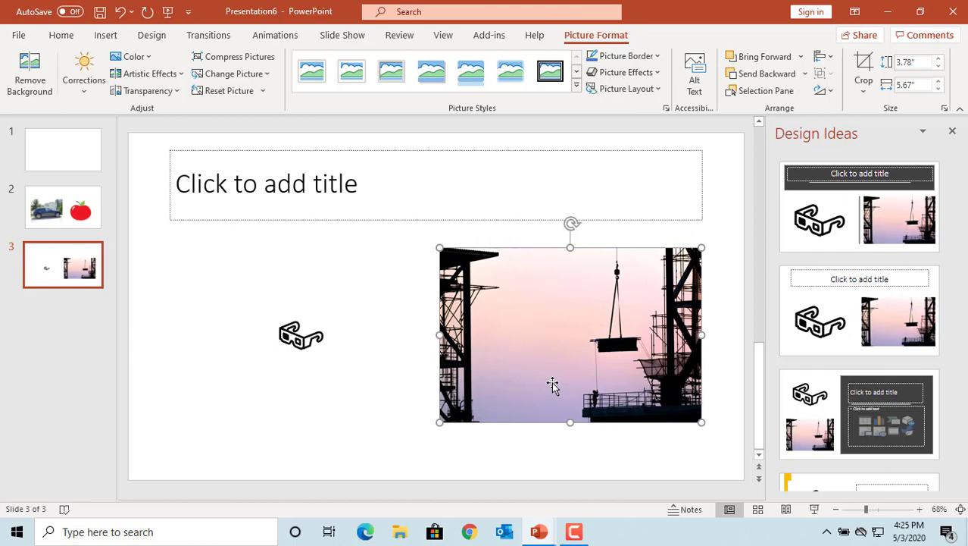
pyautogui.click(61, 35)
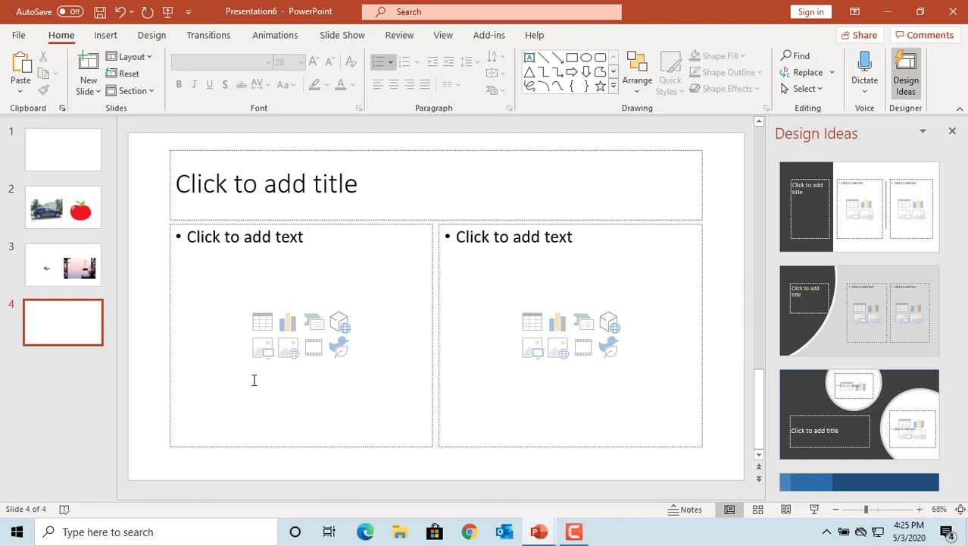
pyautogui.moveTo(539, 531)
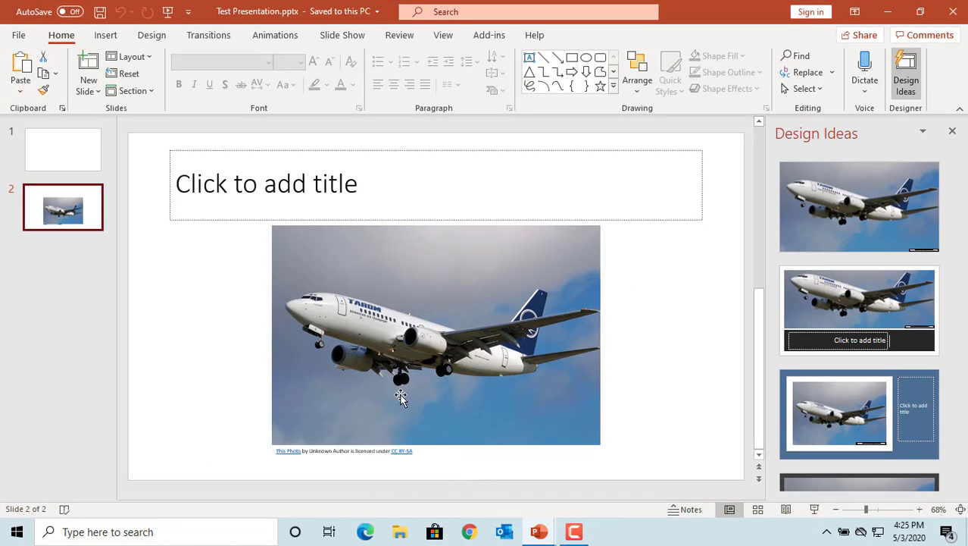
pyautogui.moveTo(538, 532)
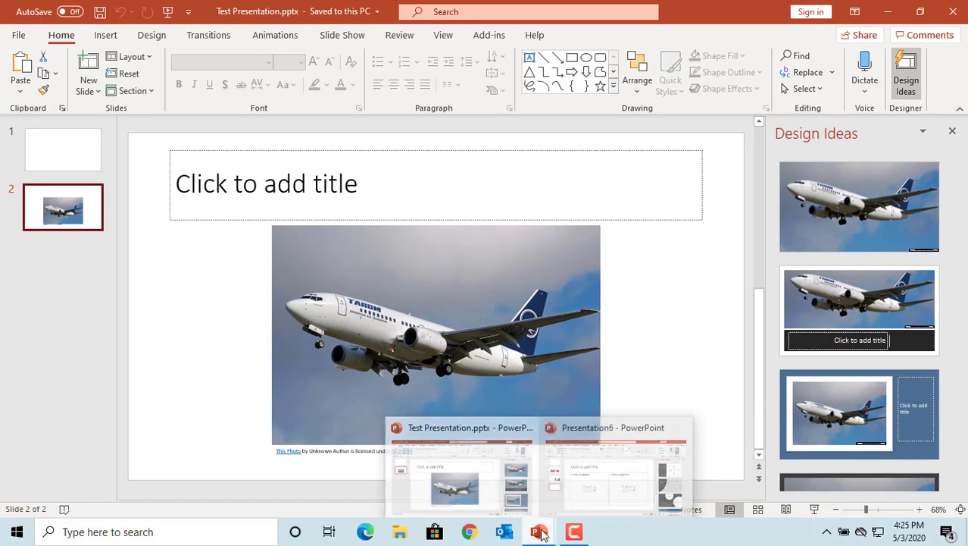
# Insert a screenshot of the Test Presentation window on slide 4, then undo it.
pyautogui.click(612, 466)
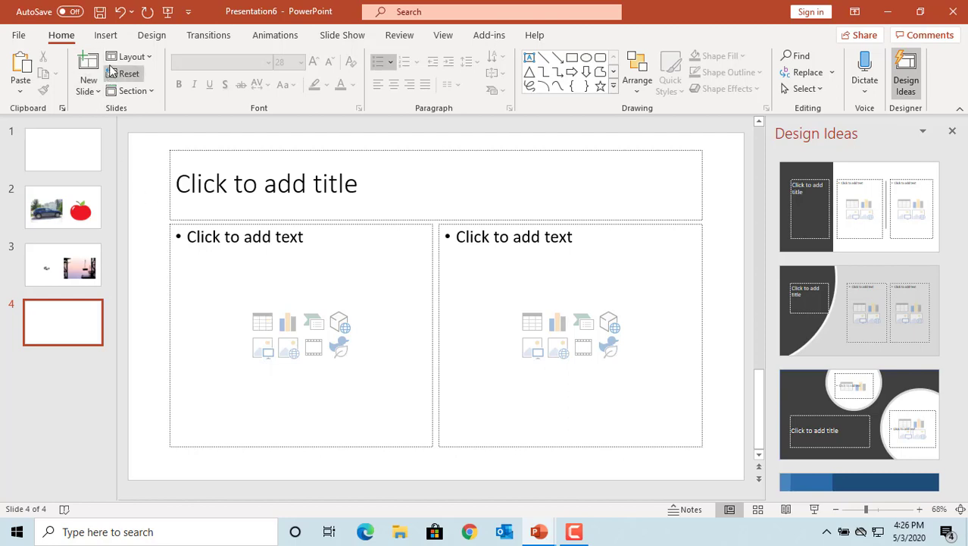
pyautogui.click(105, 35)
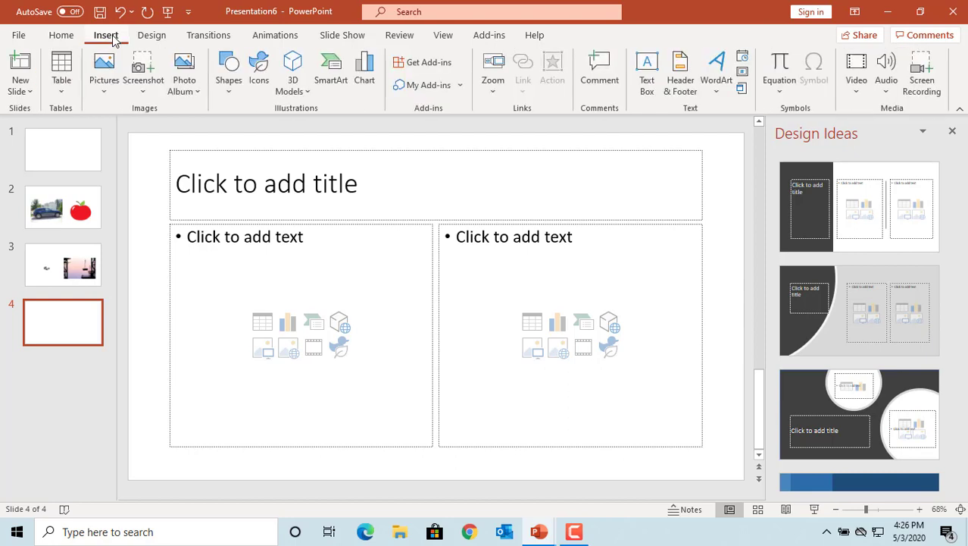
pyautogui.click(144, 72)
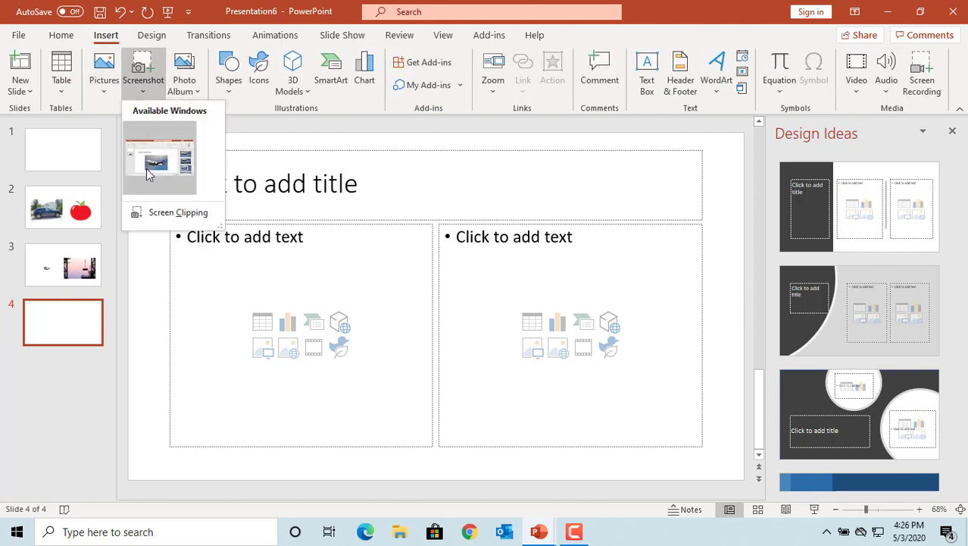
pyautogui.moveTo(156, 162)
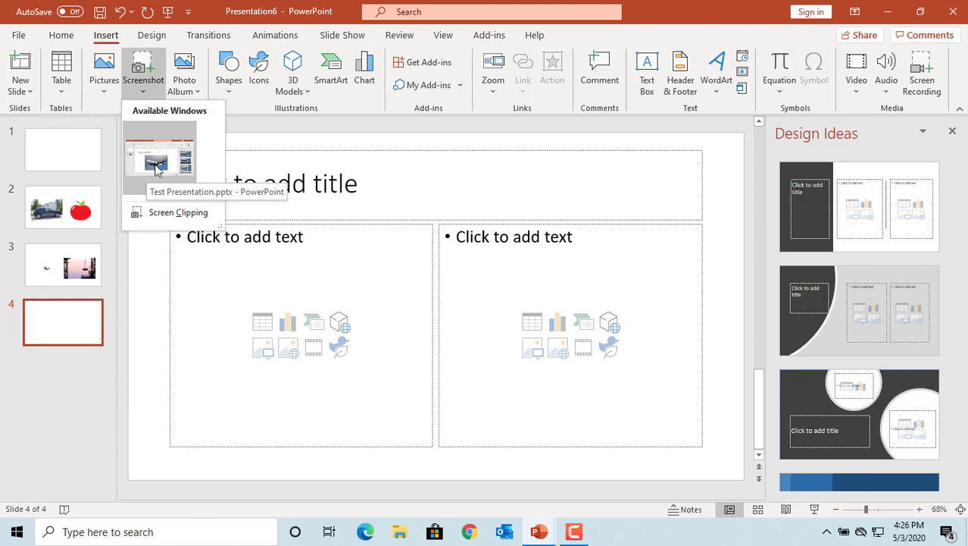
pyautogui.click(159, 159)
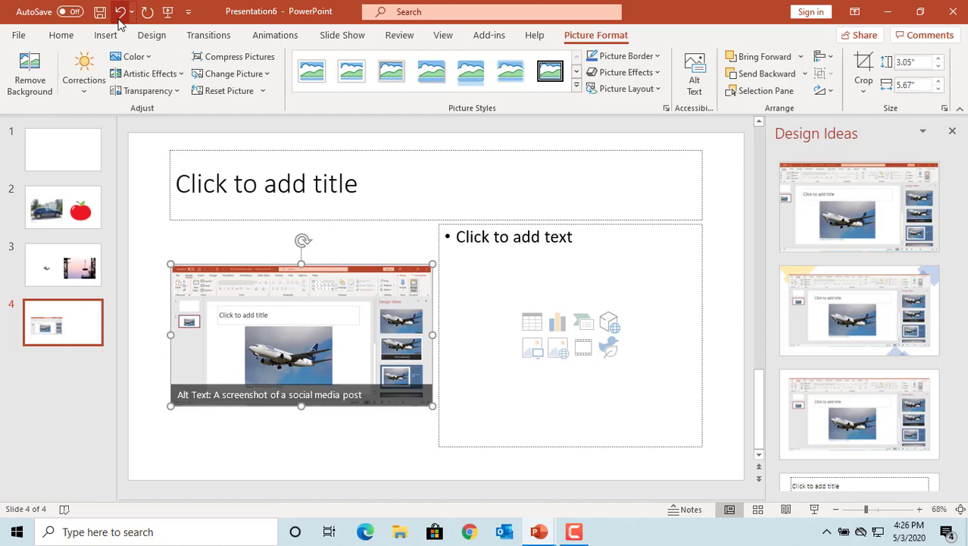
pyautogui.click(121, 11)
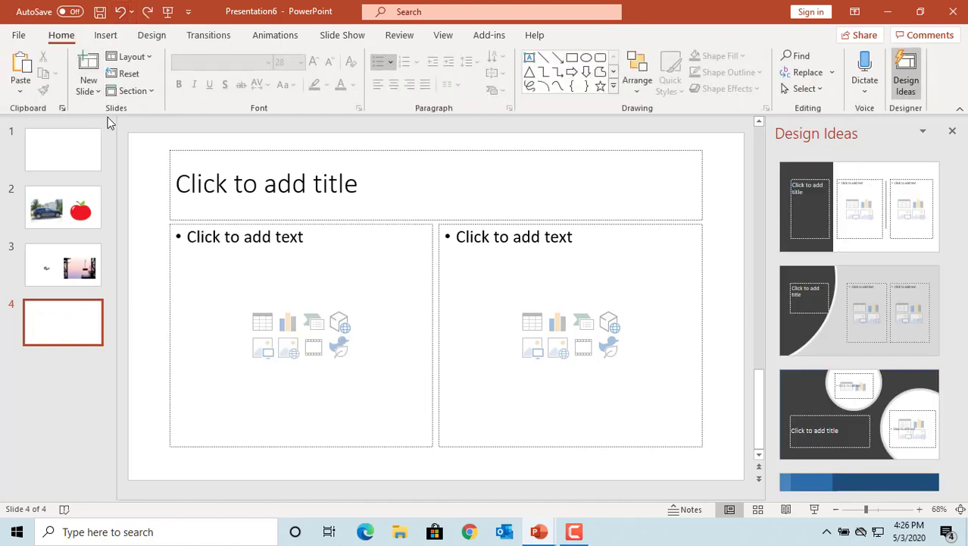
# Start a screen clipping and drag around the airplane's nose in Test Presentation.
pyautogui.click(106, 35)
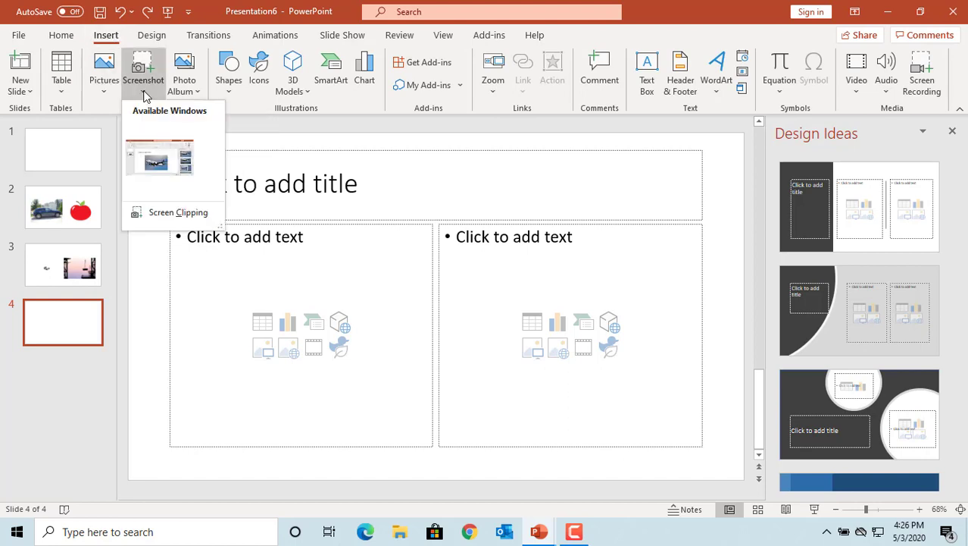
pyautogui.moveTo(178, 213)
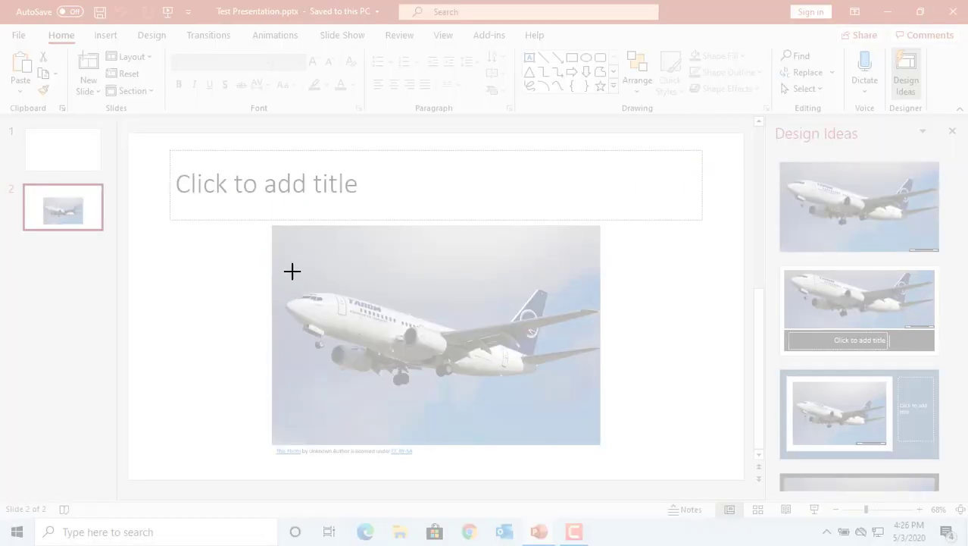
pyautogui.moveTo(292, 272); pyautogui.dragTo(349, 370)
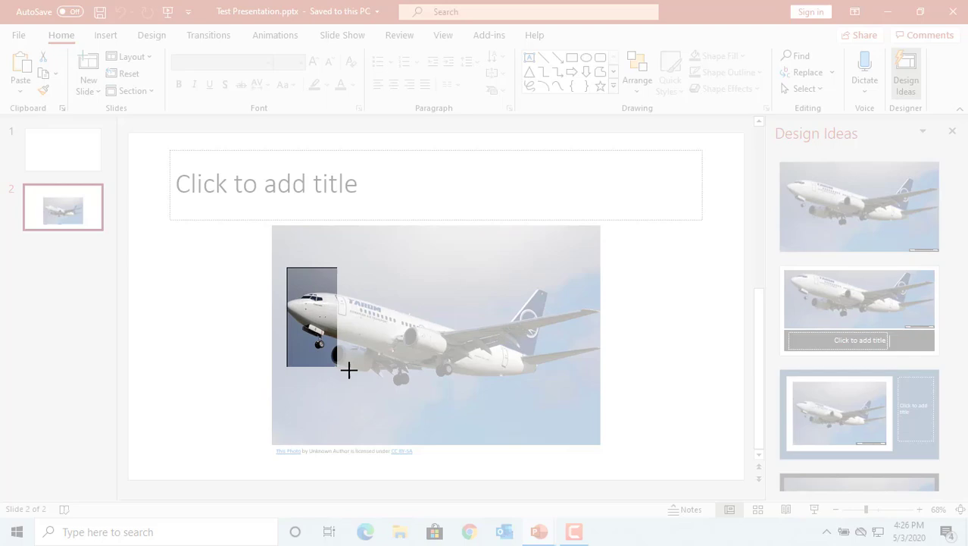